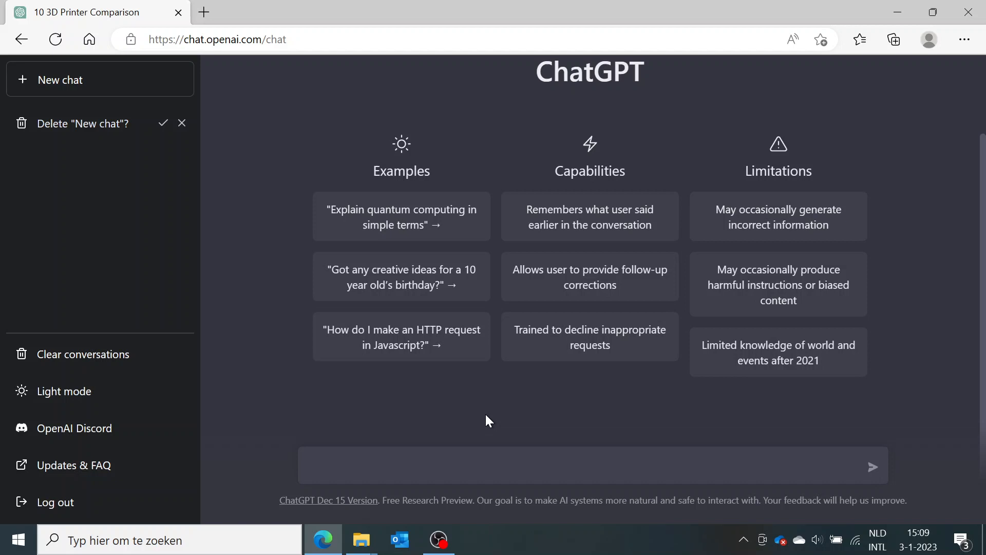
# Step: Ask ChatGPT for a comparison table of 10 3D printers under $1500
pyautogui.click(248, 39)
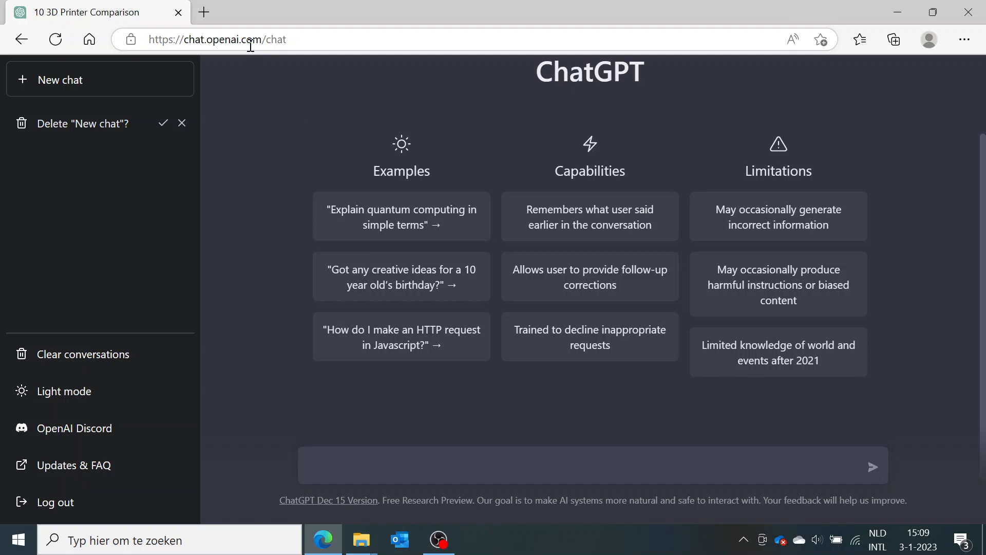
pyautogui.moveTo(252, 296)
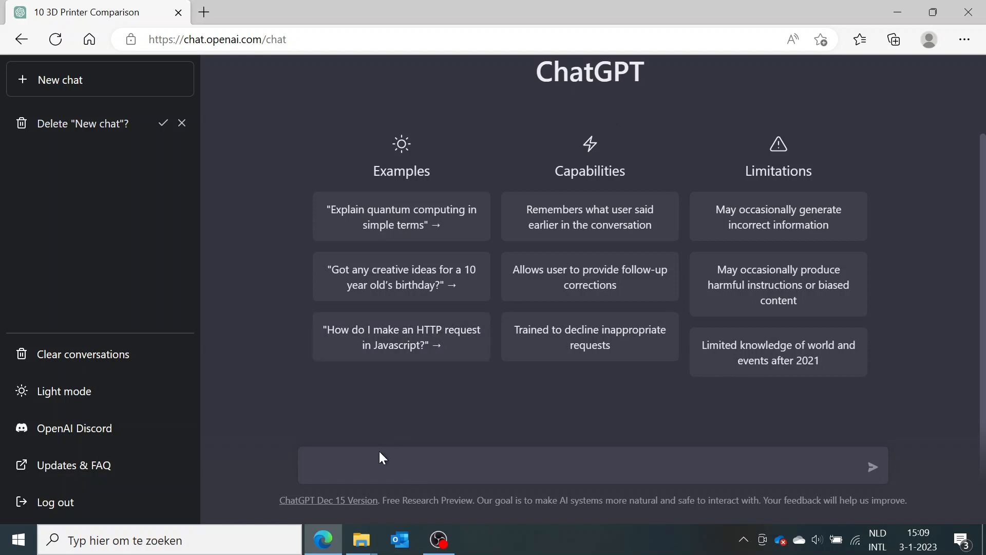
pyautogui.write('give me a comparison table of 10 3d-printers under 1500 dollars')
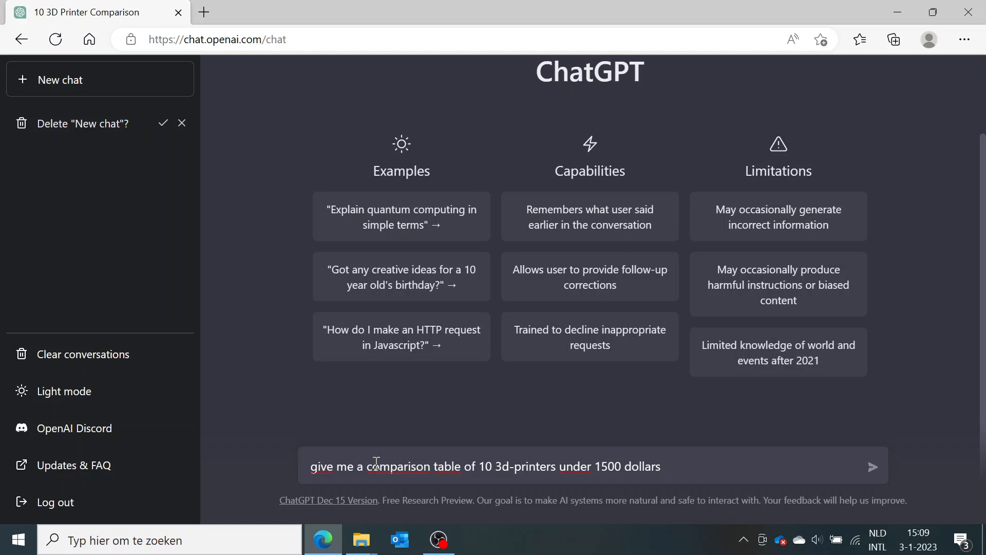
pyautogui.click(873, 466)
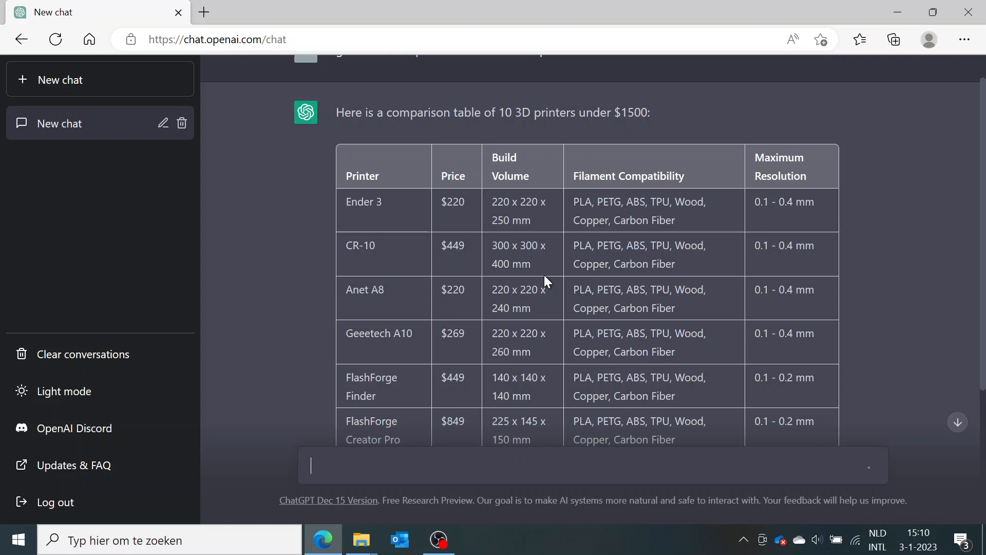
pyautogui.moveTo(591, 260)
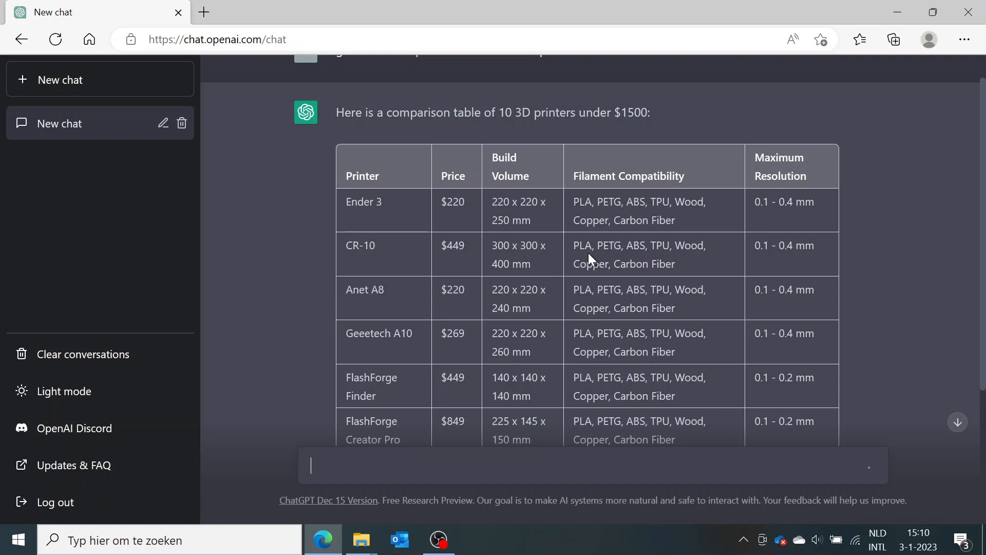
pyautogui.scroll(-3)
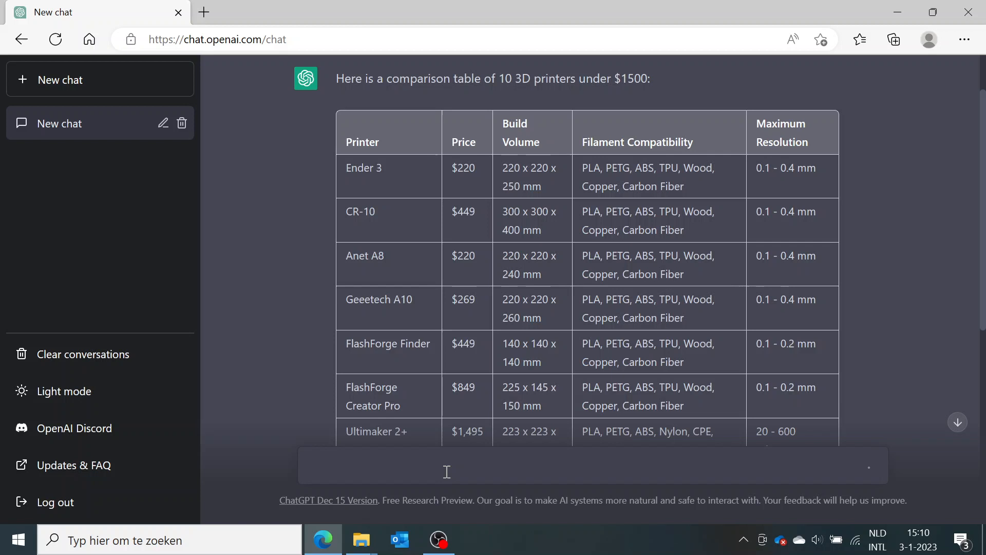
# Step: Ask for the 3 best beginner filaments for the Ender 3, with explanations why
pyautogui.write('c')
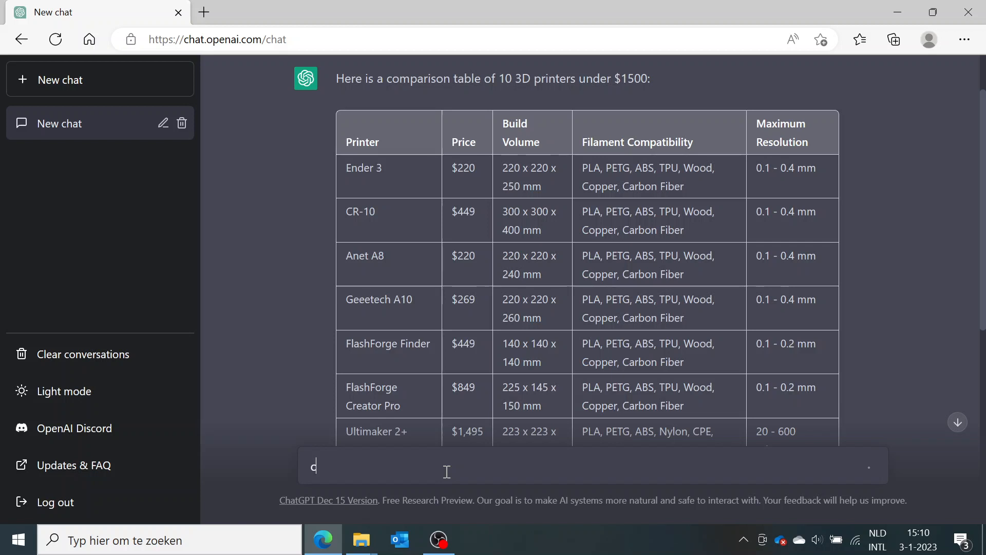
pyautogui.write('ome up with the')
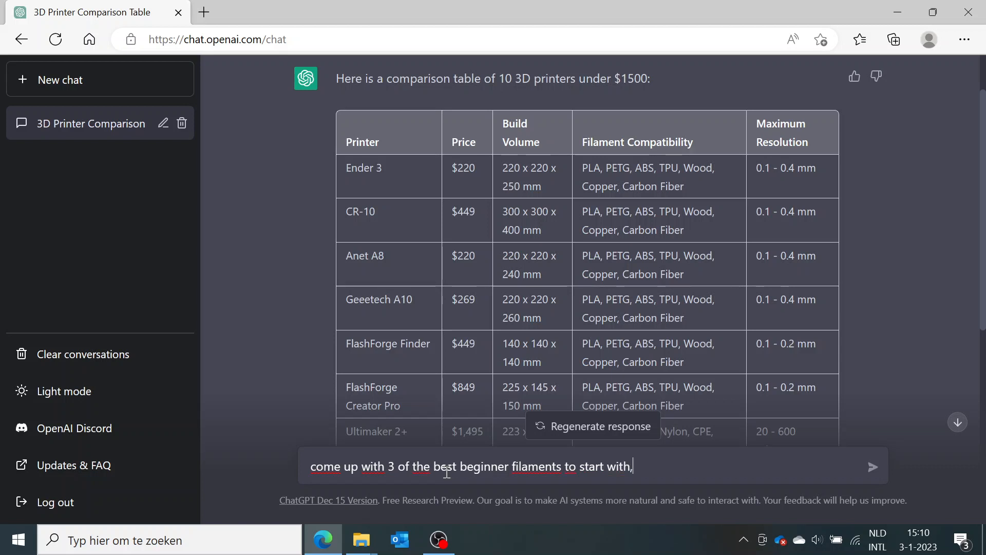
pyautogui.write('for the ender')
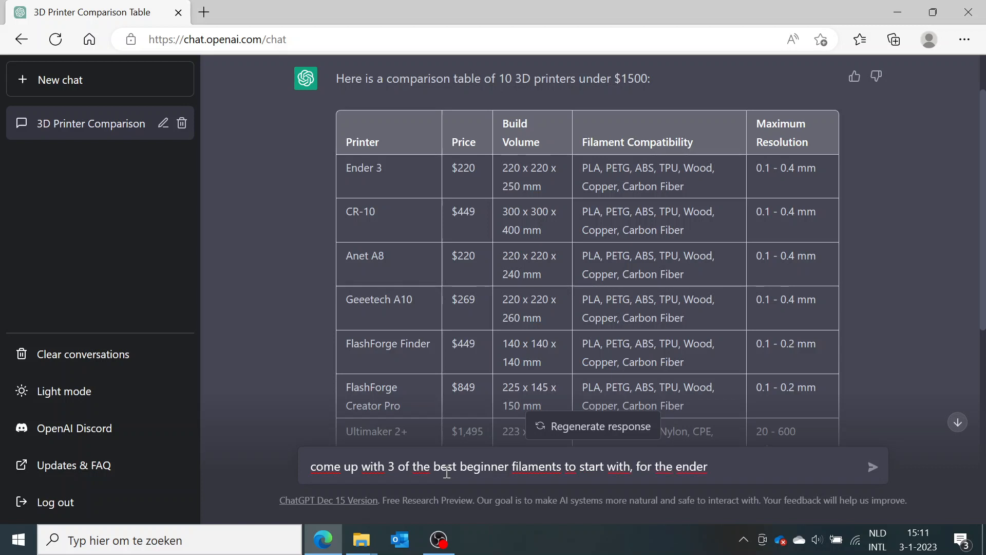
pyautogui.write('3. ad e')
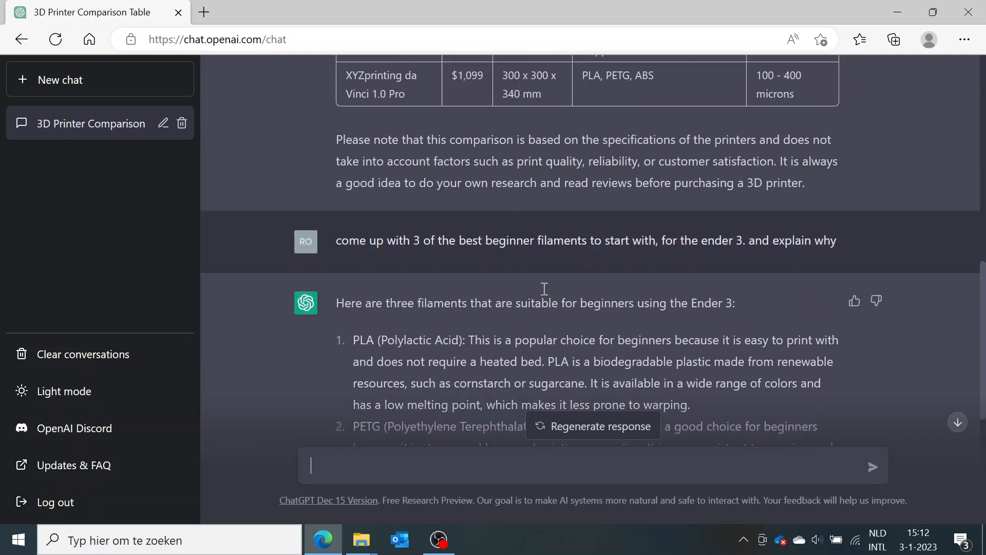
pyautogui.scroll(3)
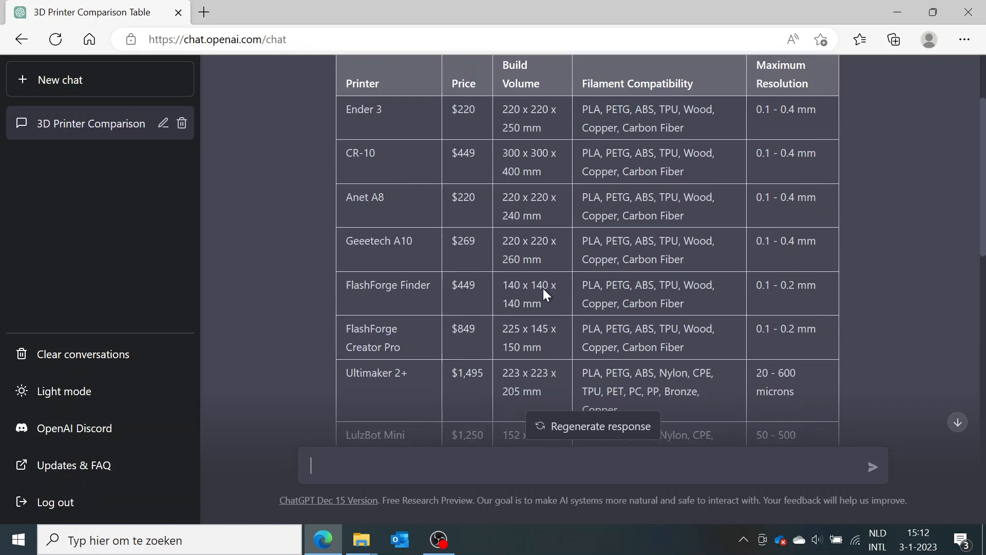
pyautogui.scroll(3)
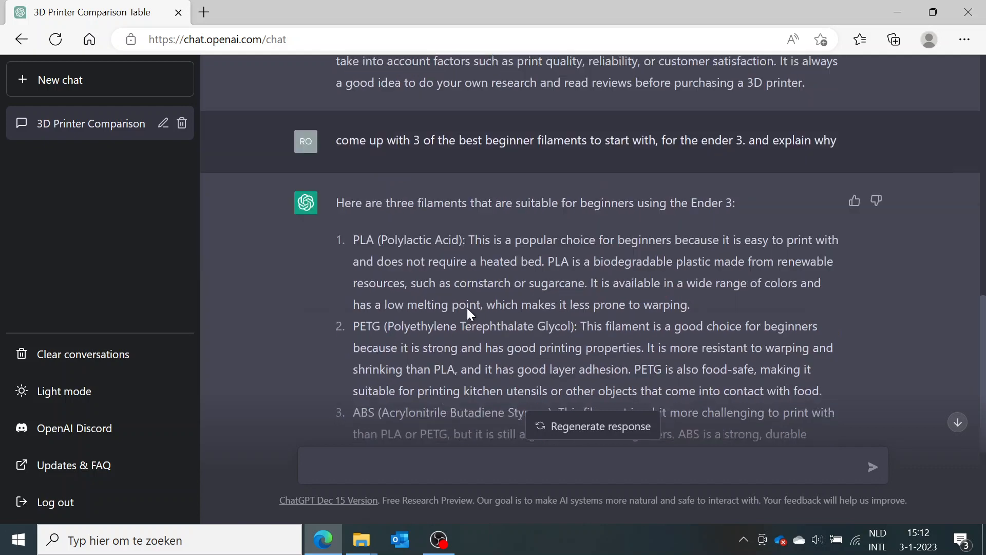
pyautogui.scroll(-3)
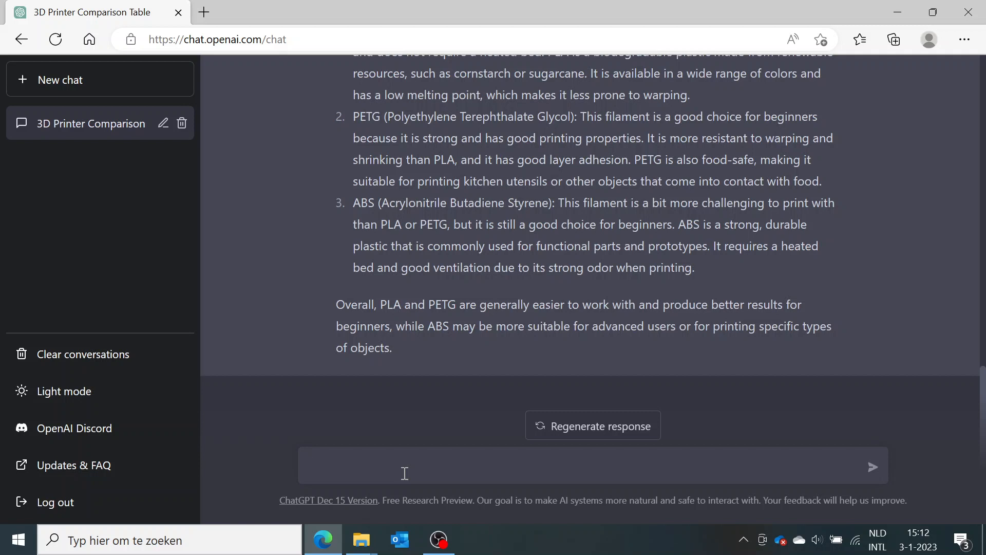
# Step: Ask ChatGPT for 5 beginner 3D-printing project ideas
pyautogui.write('come up with 5')
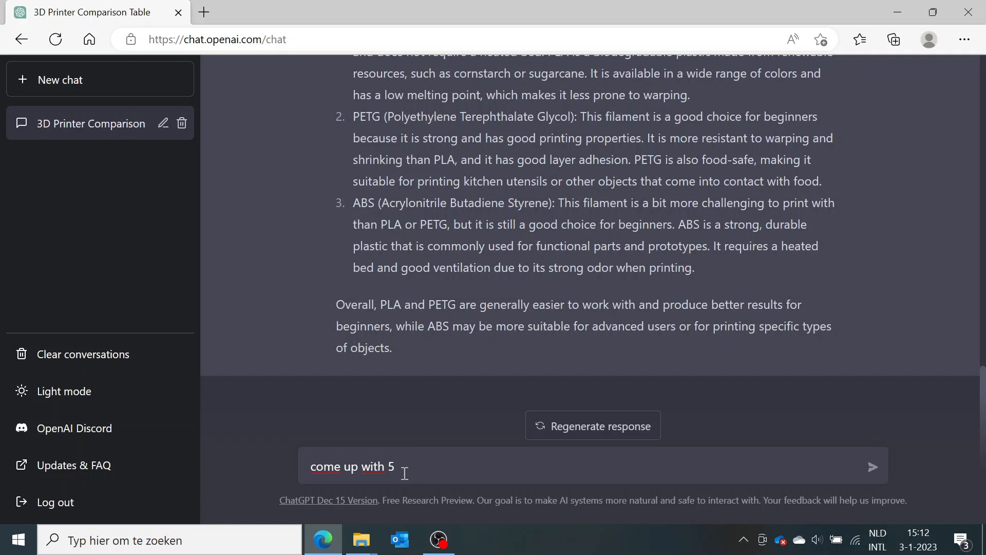
pyautogui.write('ideas for 3D')
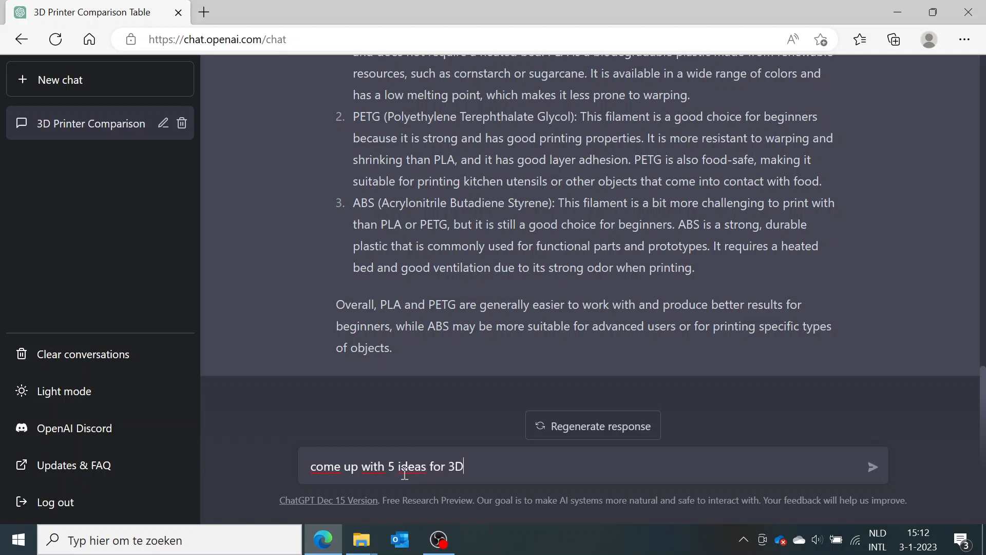
pyautogui.write('-printing')
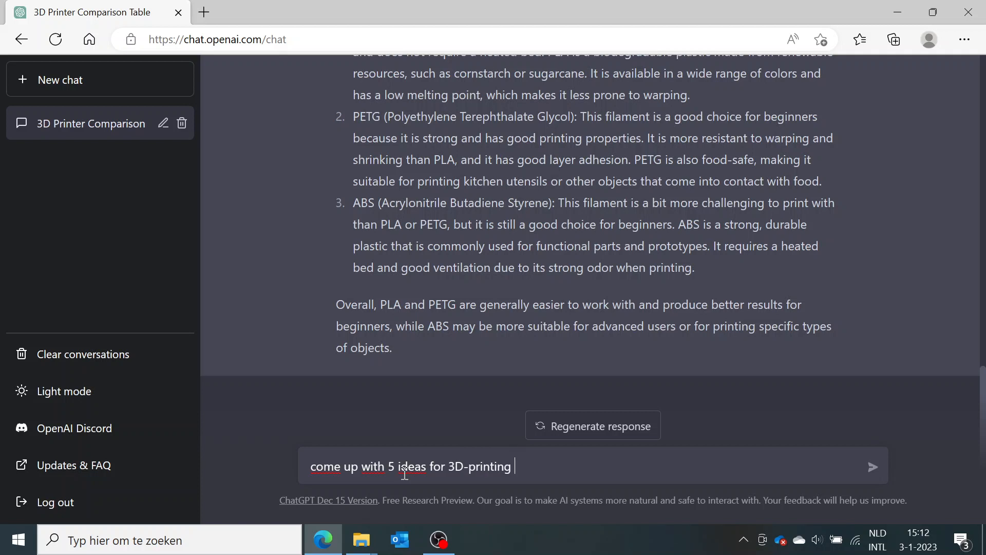
pyautogui.write('as a b')
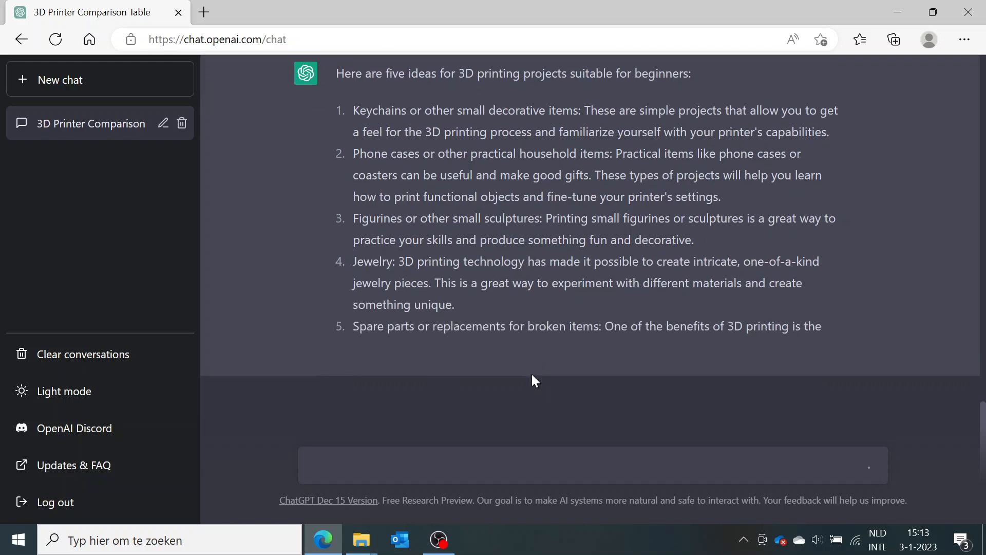
pyautogui.scroll(-3)
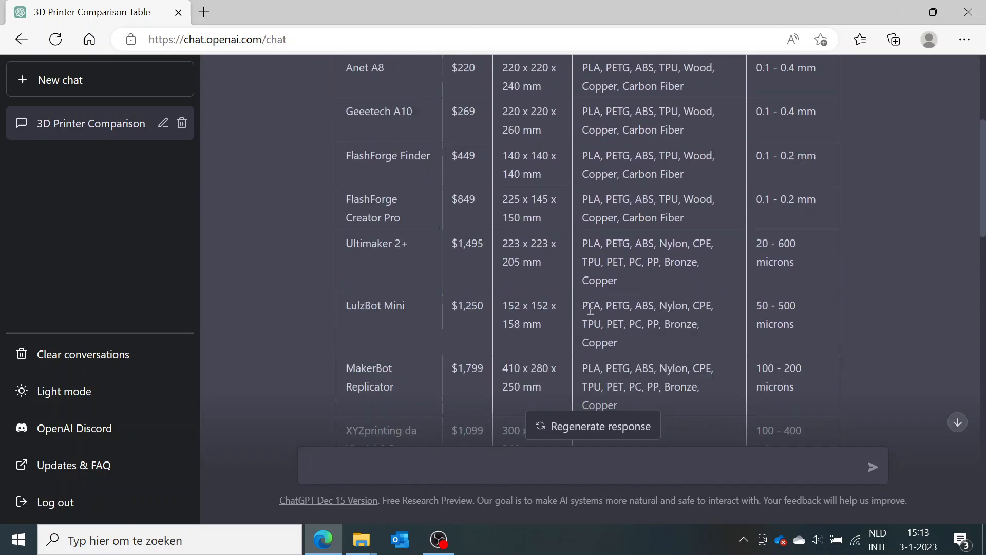
pyautogui.scroll(-3)
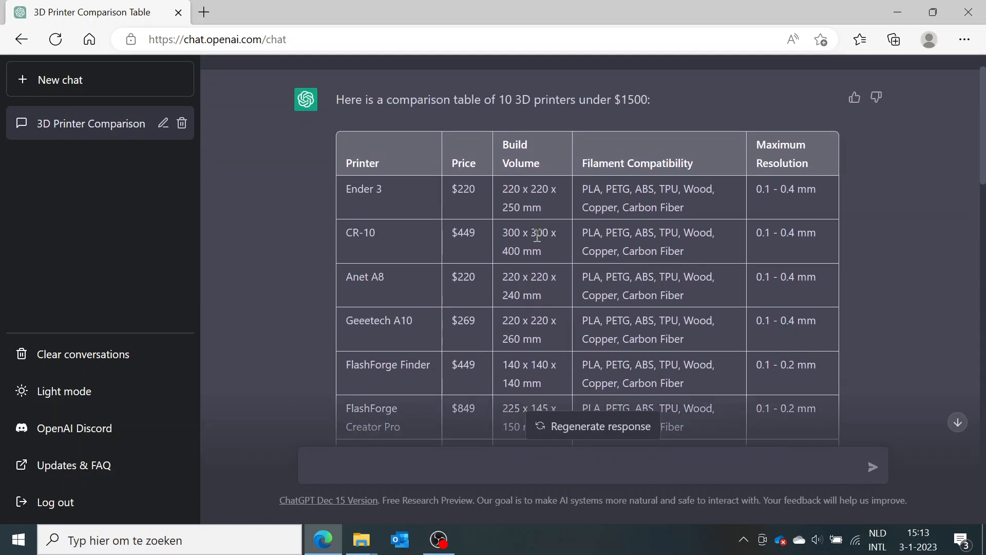
pyautogui.scroll(-3)
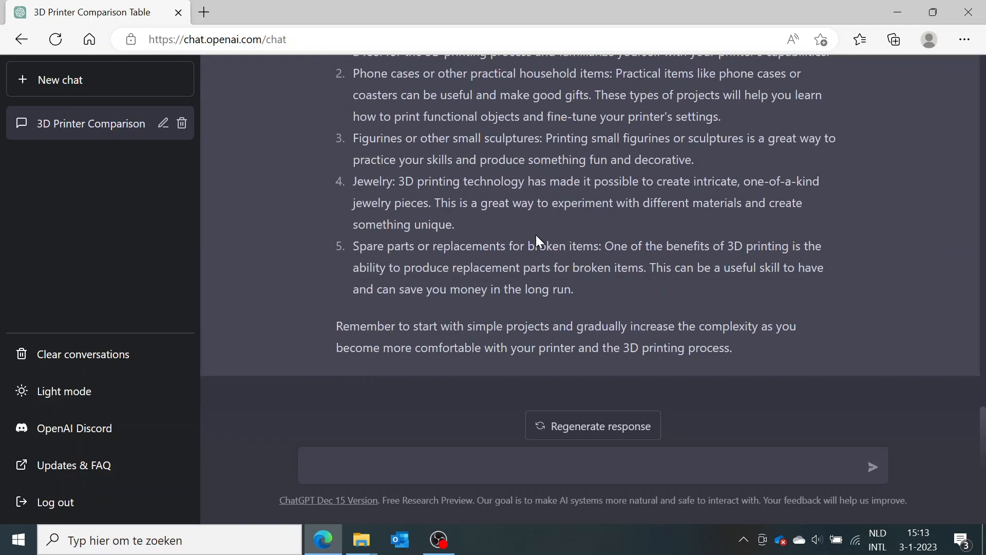